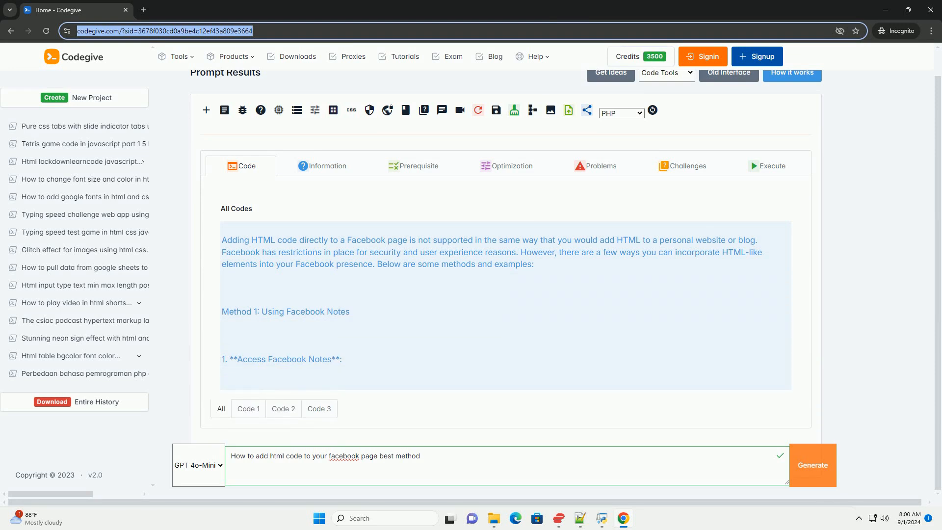
{"action": "scroll", "scroll_direction": "down", "scroll_amount": 3}
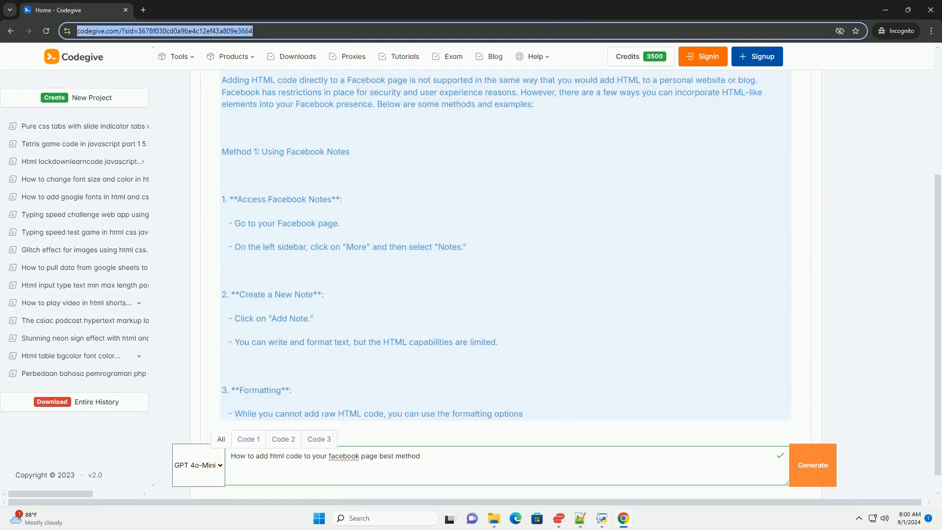
{"action": "scroll", "scroll_direction": "down", "scroll_amount": 3}
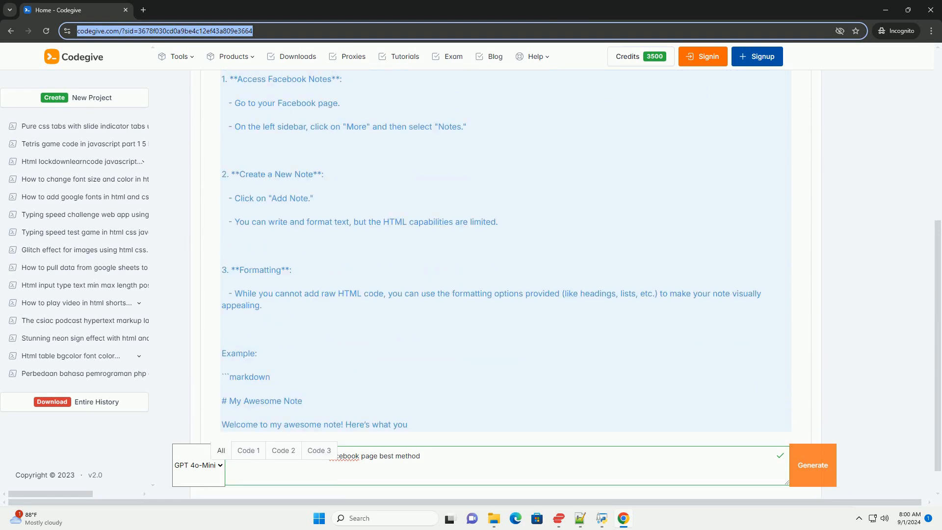
{"action": "scroll", "scroll_direction": "down", "scroll_amount": 3}
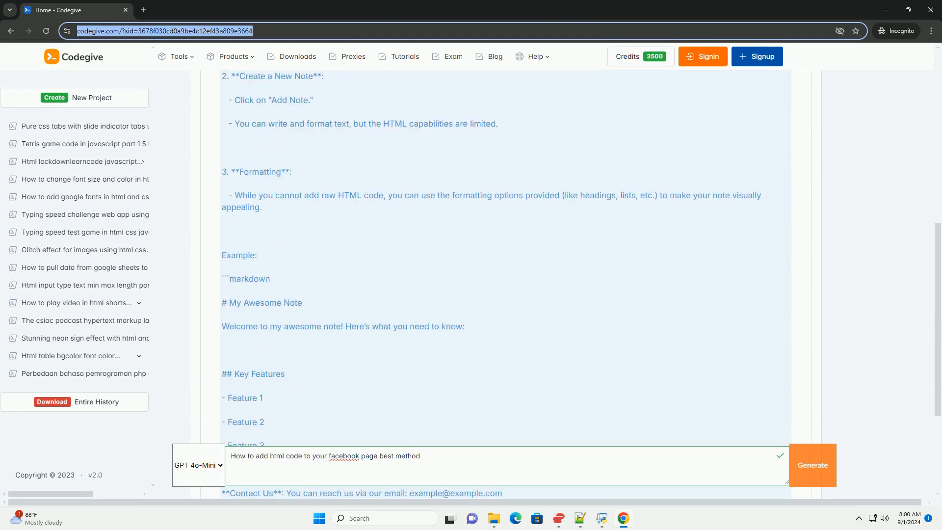
{"action": "scroll", "scroll_direction": "down", "scroll_amount": 3}
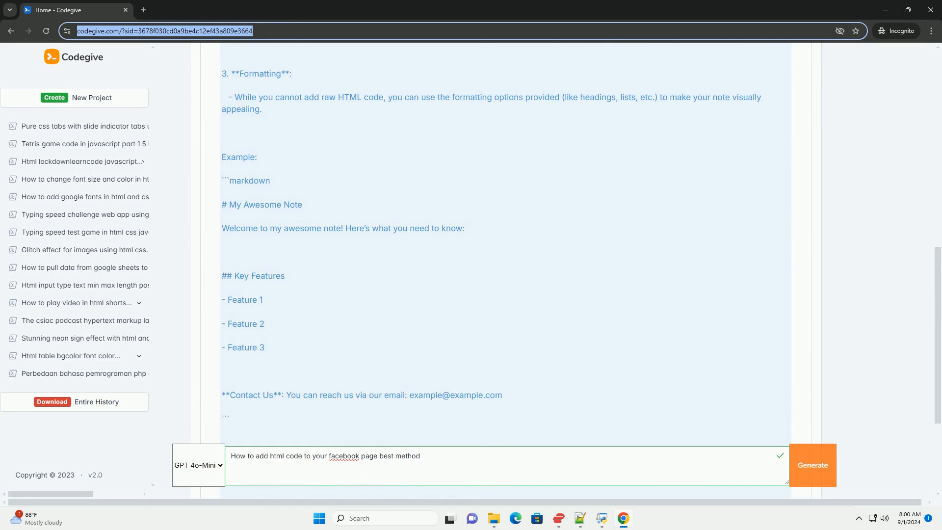
{"action": "scroll", "scroll_direction": "down", "scroll_amount": 3}
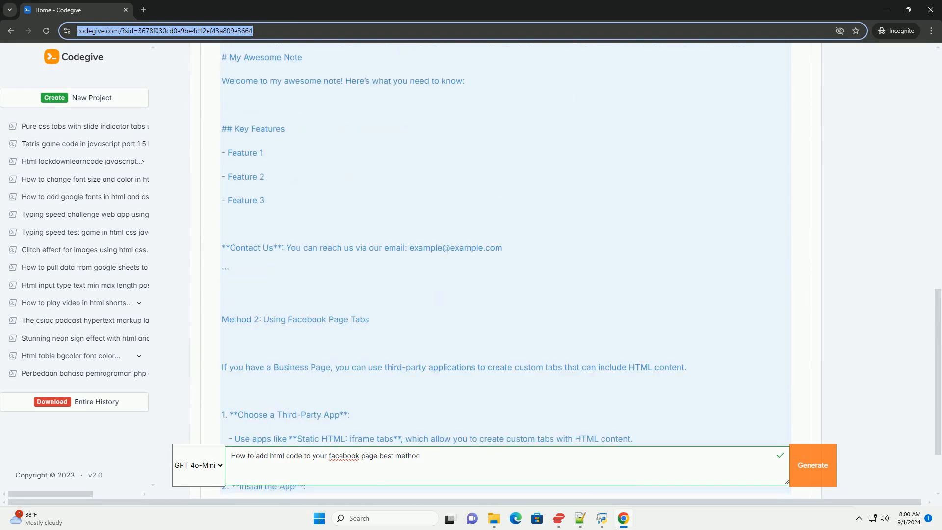
{"action": "scroll", "scroll_direction": "down", "scroll_amount": 3}
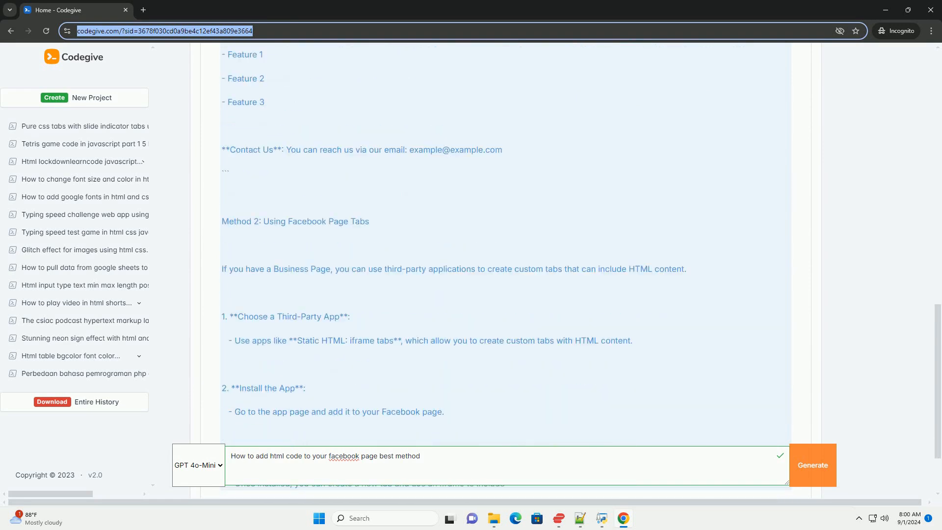
{"action": "scroll", "scroll_direction": "down", "scroll_amount": 3}
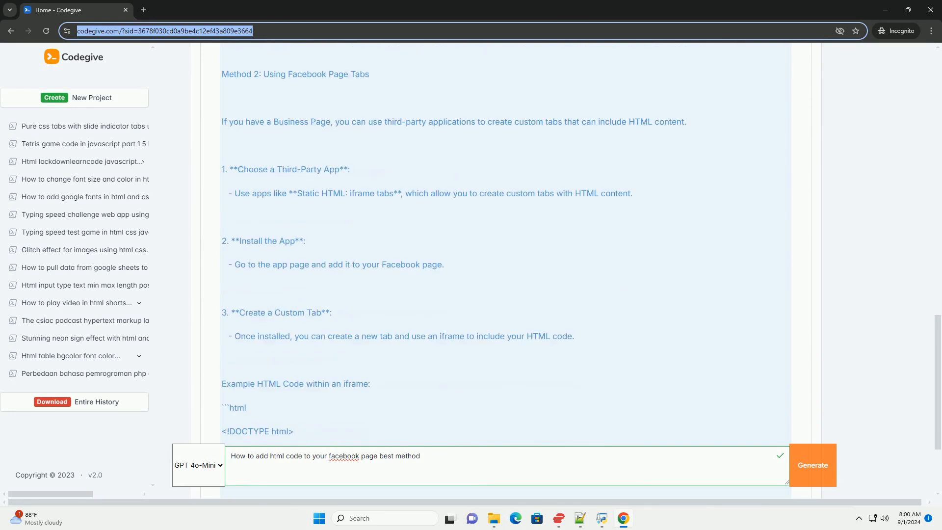
{"action": "scroll", "scroll_direction": "down", "scroll_amount": 3}
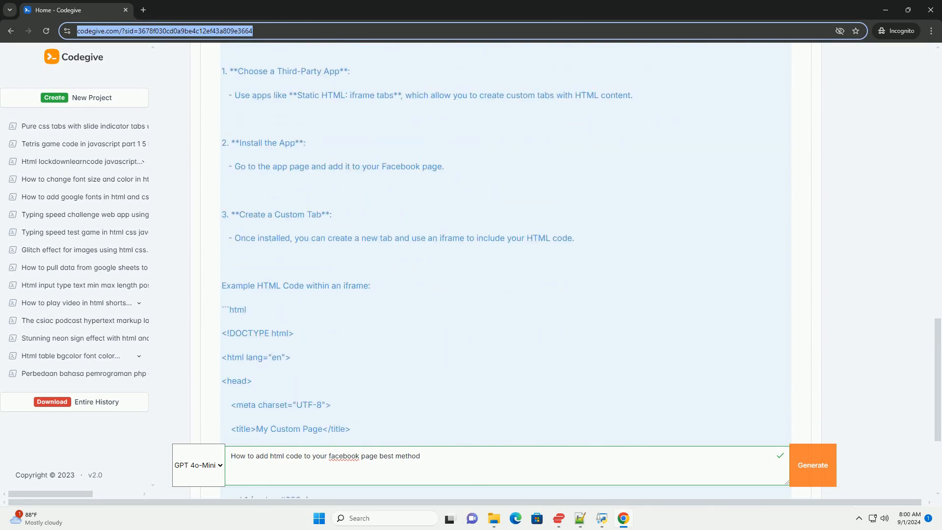
{"action": "scroll", "scroll_direction": "down", "scroll_amount": 3}
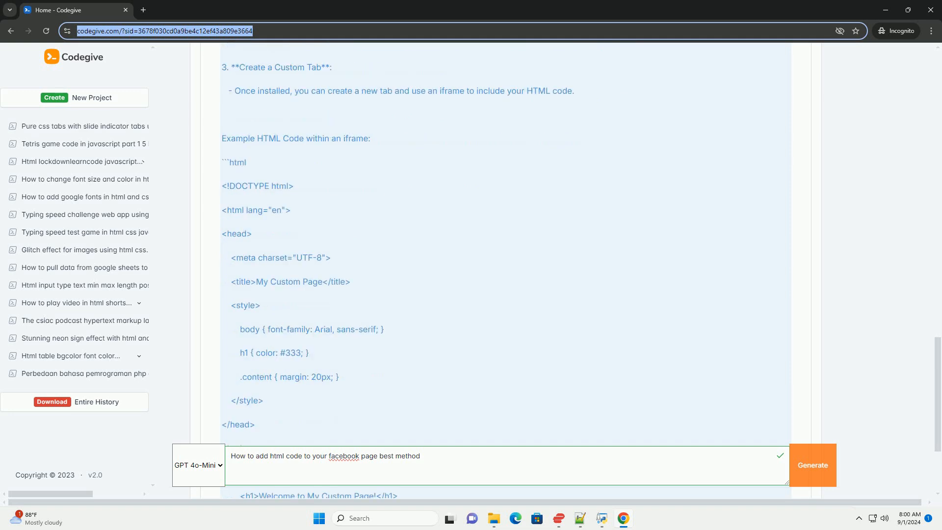
{"action": "scroll", "scroll_direction": "down", "scroll_amount": 3}
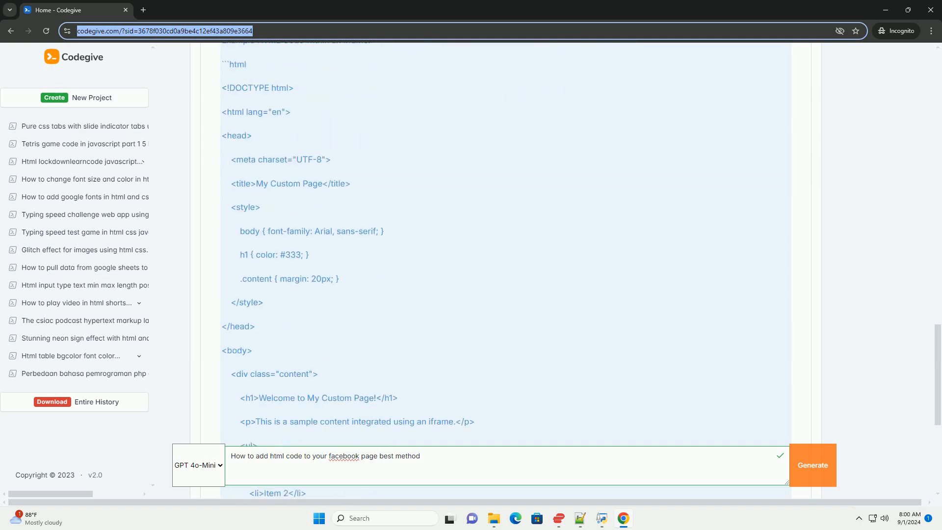
{"action": "scroll", "scroll_direction": "down", "scroll_amount": 3}
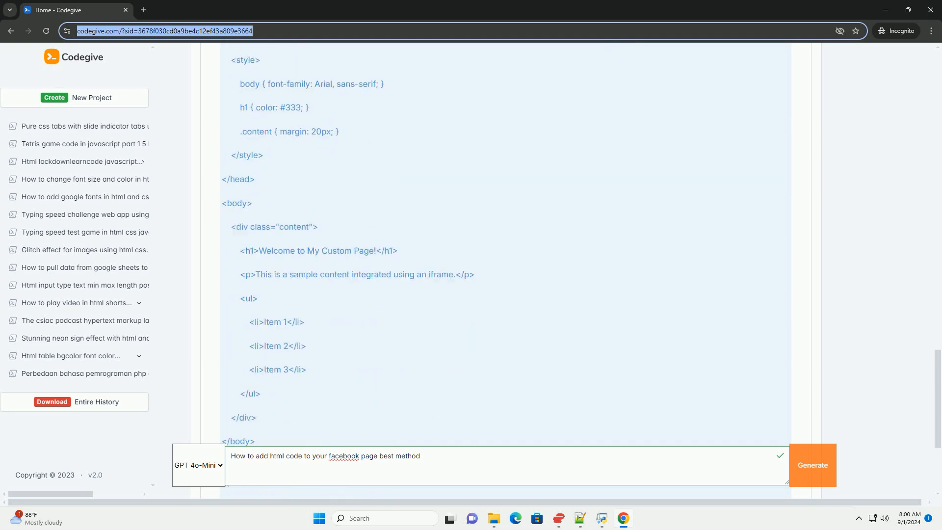
{"action": "scroll", "scroll_direction": "down", "scroll_amount": 3}
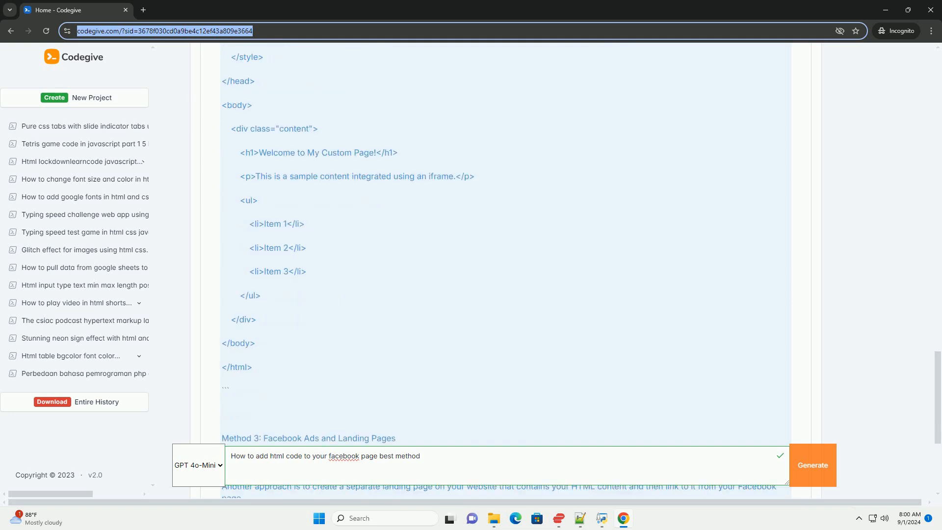
{"action": "scroll", "scroll_direction": "down", "scroll_amount": 3}
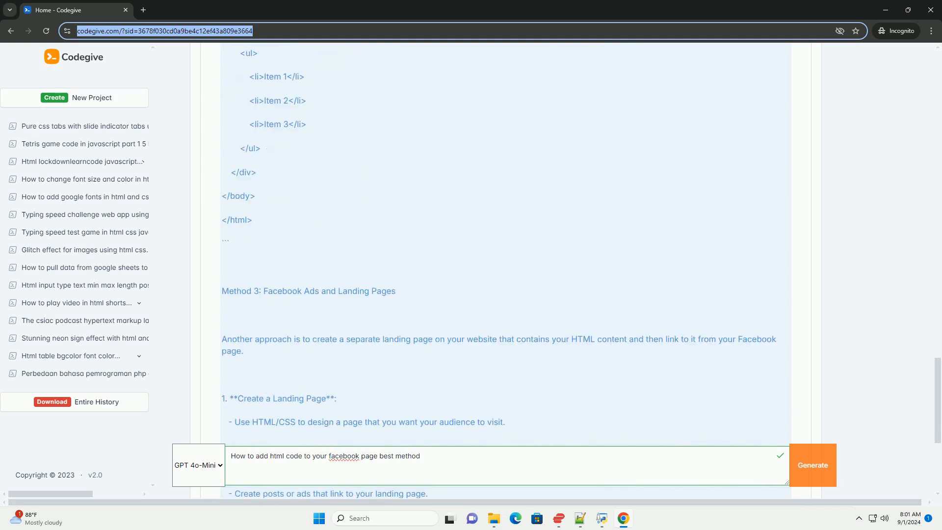
{"action": "scroll", "scroll_direction": "down", "scroll_amount": 3}
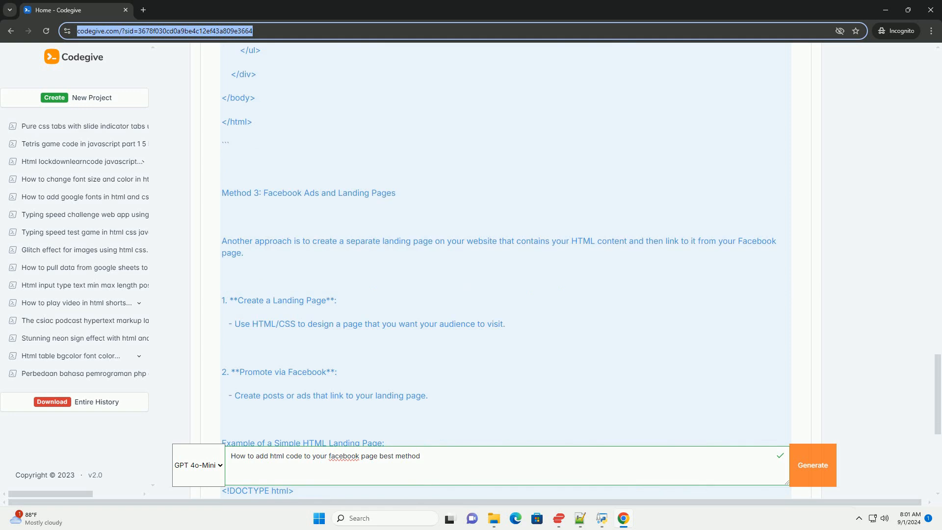
{"action": "scroll", "scroll_direction": "down", "scroll_amount": 3}
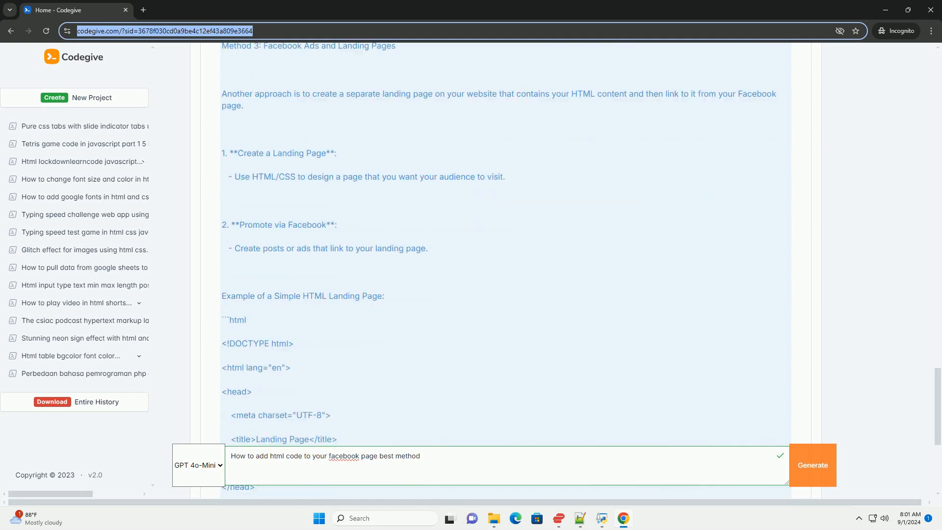
{"action": "scroll", "scroll_direction": "down", "scroll_amount": 3}
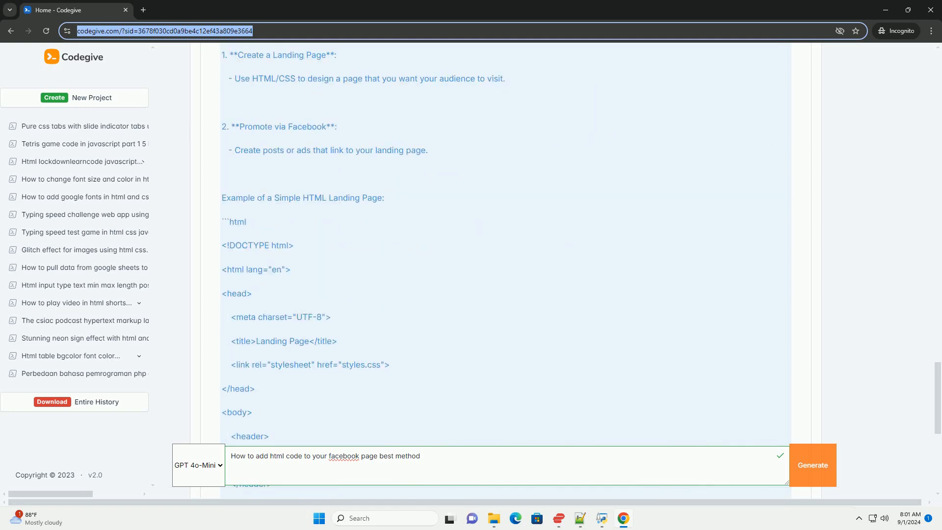
{"action": "scroll", "scroll_direction": "down", "scroll_amount": 3}
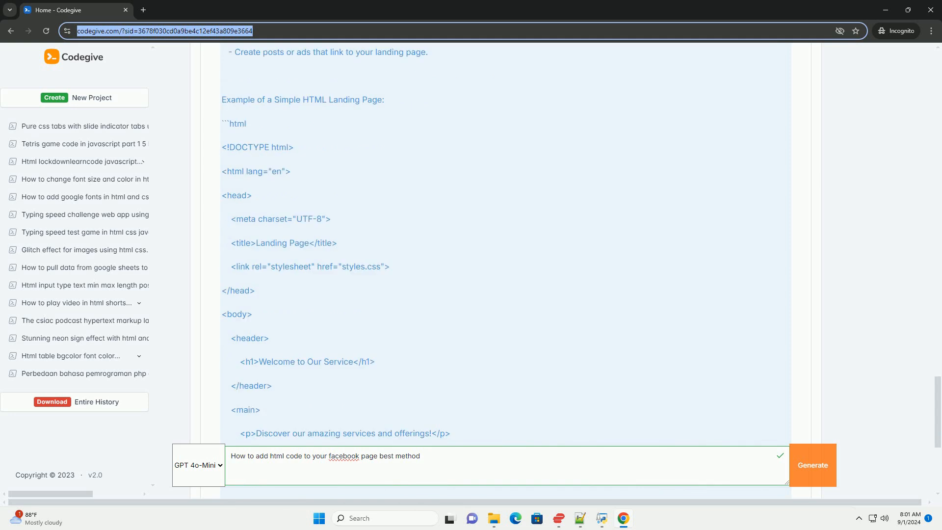
{"action": "scroll", "scroll_direction": "down", "scroll_amount": 3}
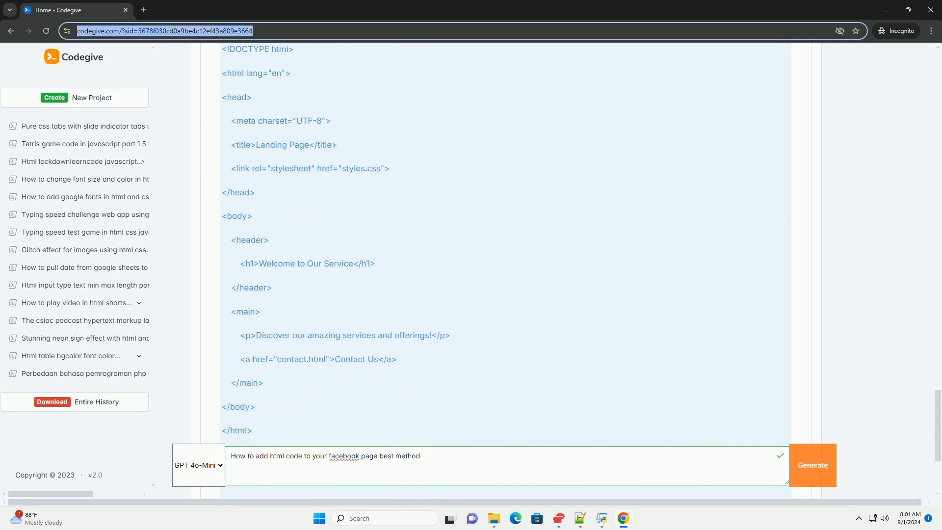